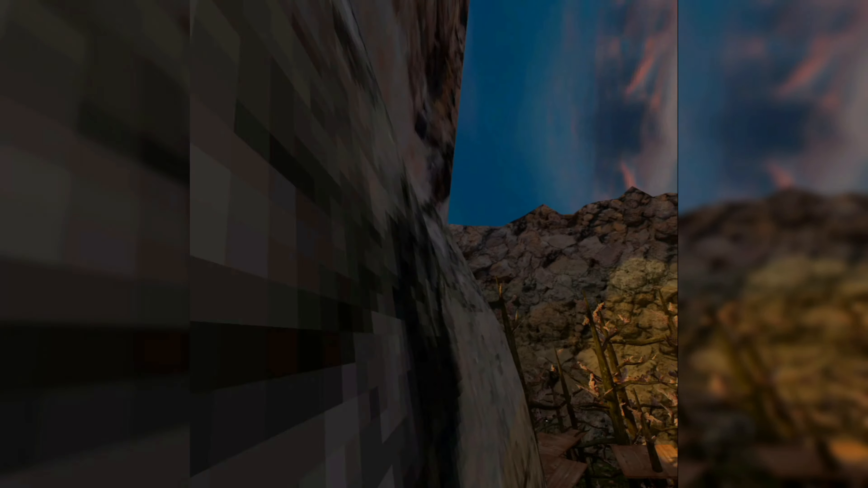
{"action": "mouse_move", "coordinate": [434, 244]}
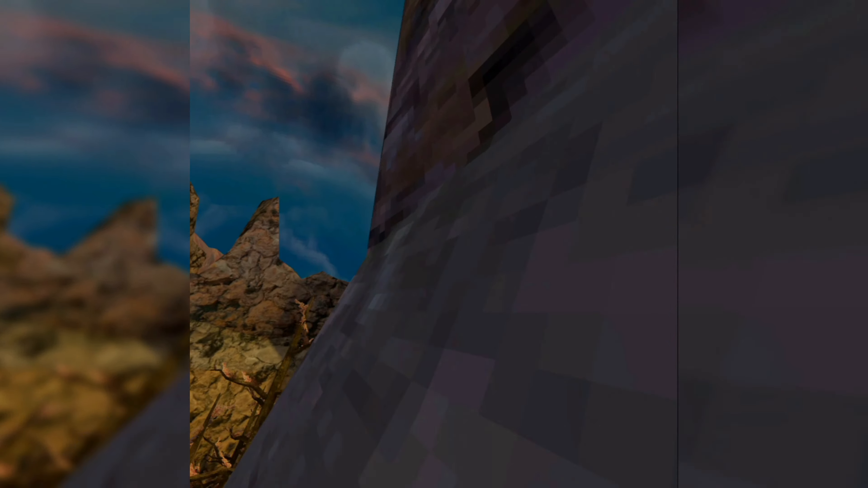
{"action": "mouse_move", "coordinate": [433, 245]}
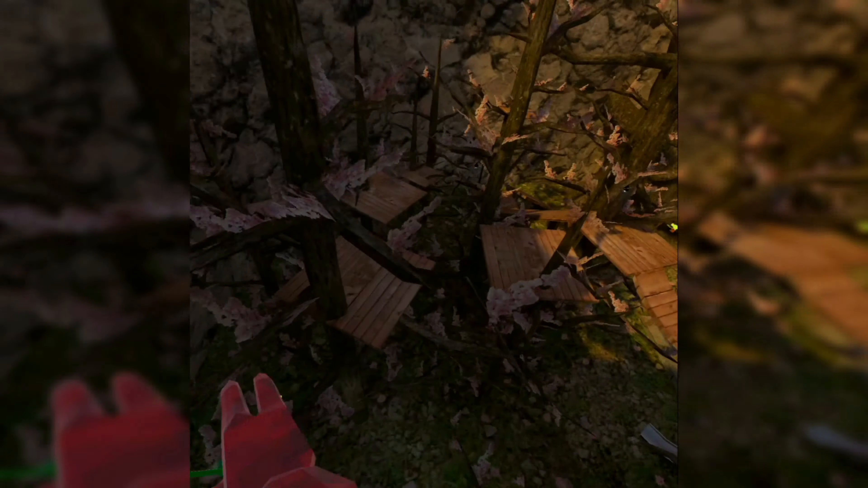